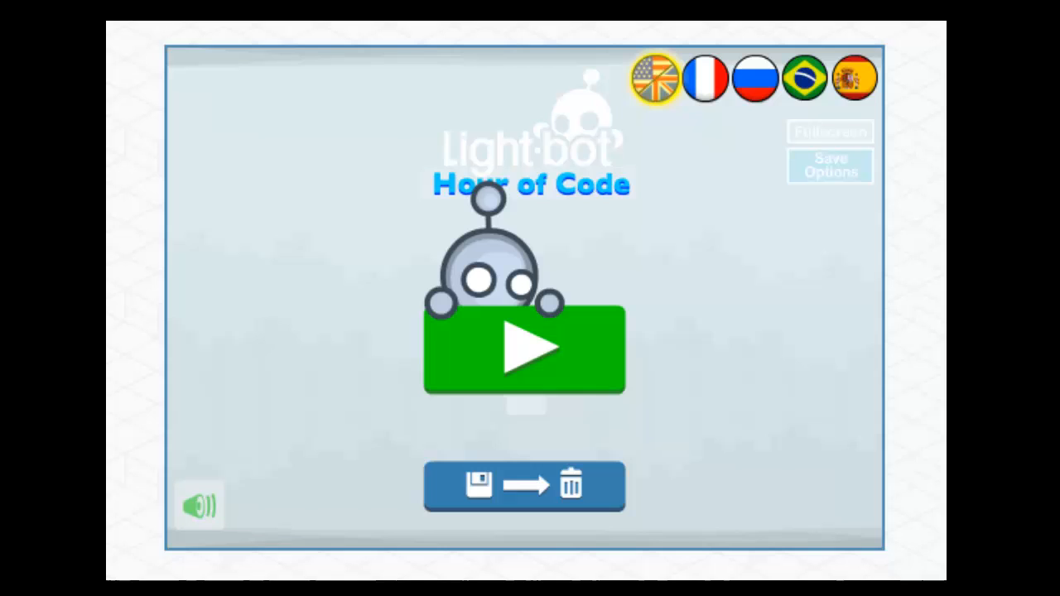
mouse_move(513, 352)
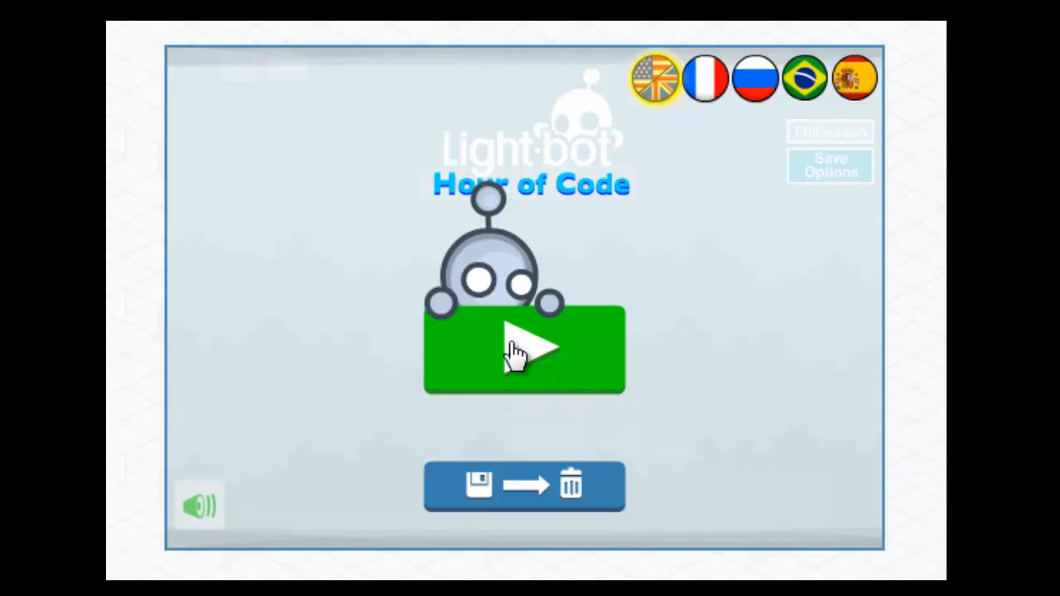
Start the game, enter the Basics world and select level 1
left_click(524, 348)
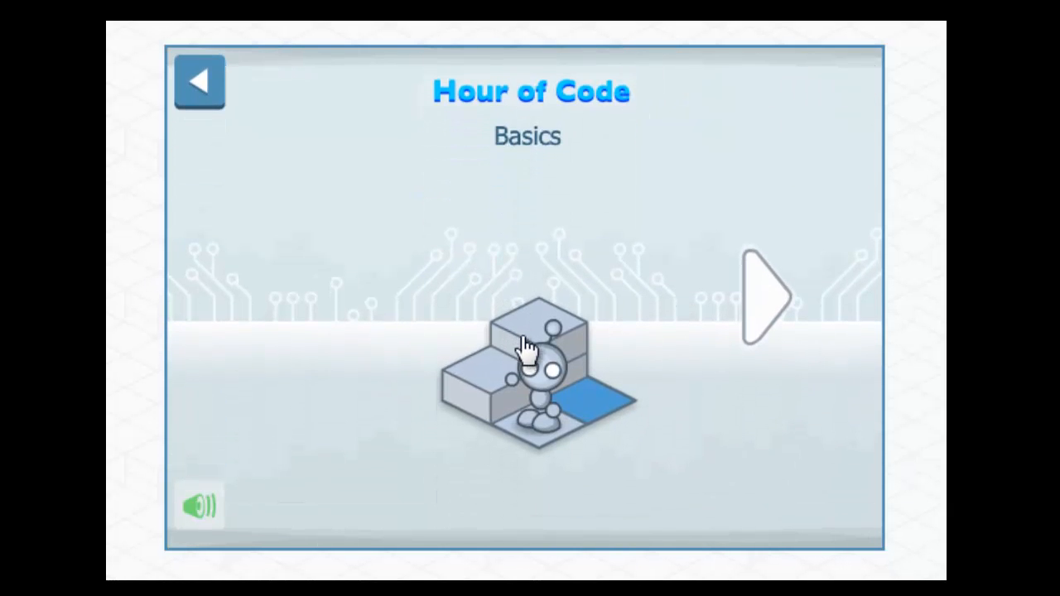
left_click(762, 298)
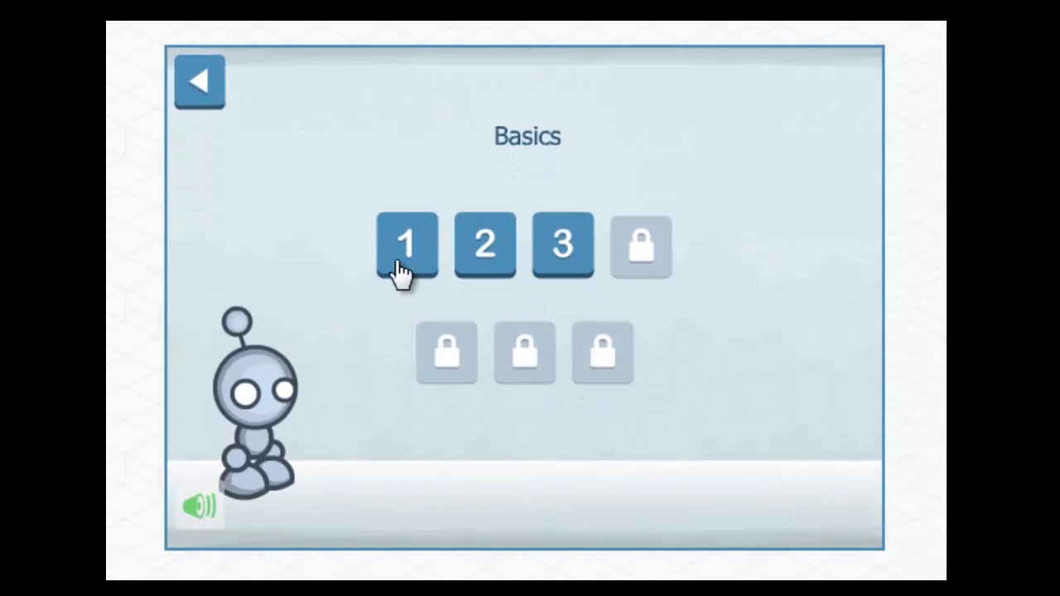
left_click(406, 245)
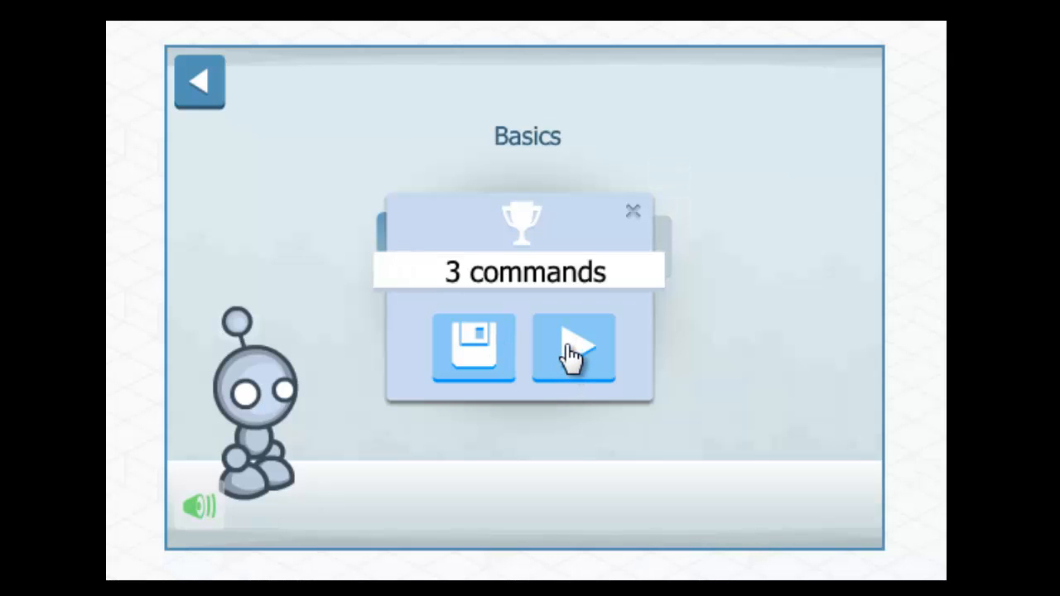
Build MAIN as Forward, Forward, Light and run it to light the blue tile
left_click(573, 348)
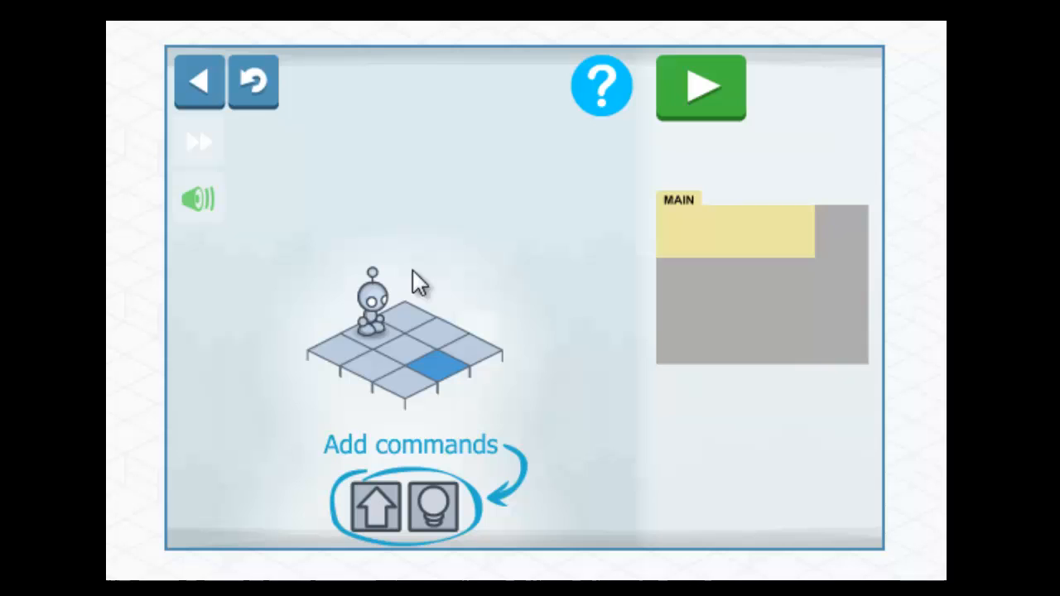
mouse_move(477, 447)
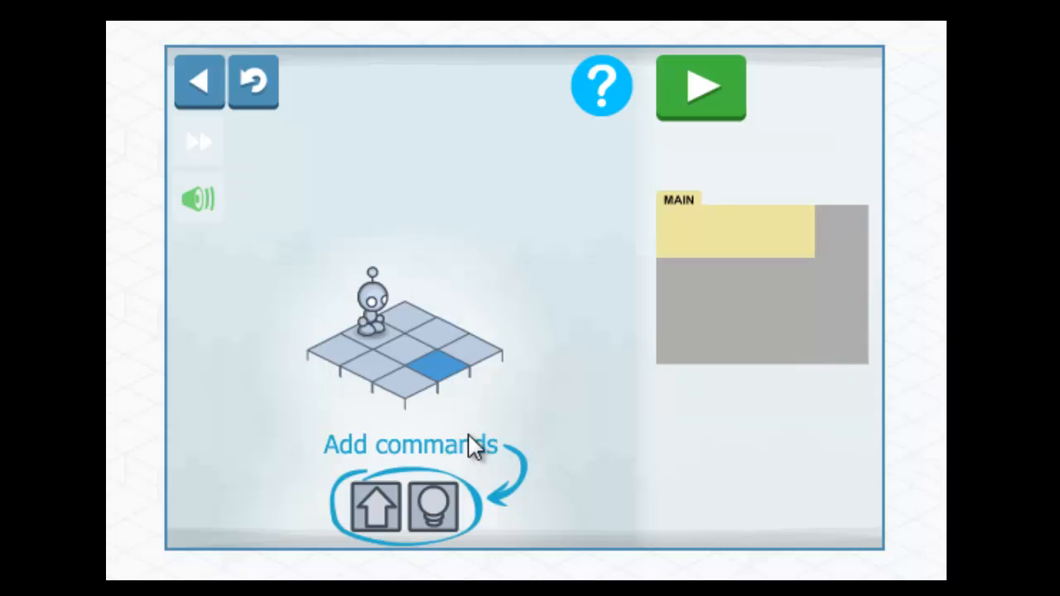
mouse_move(654, 295)
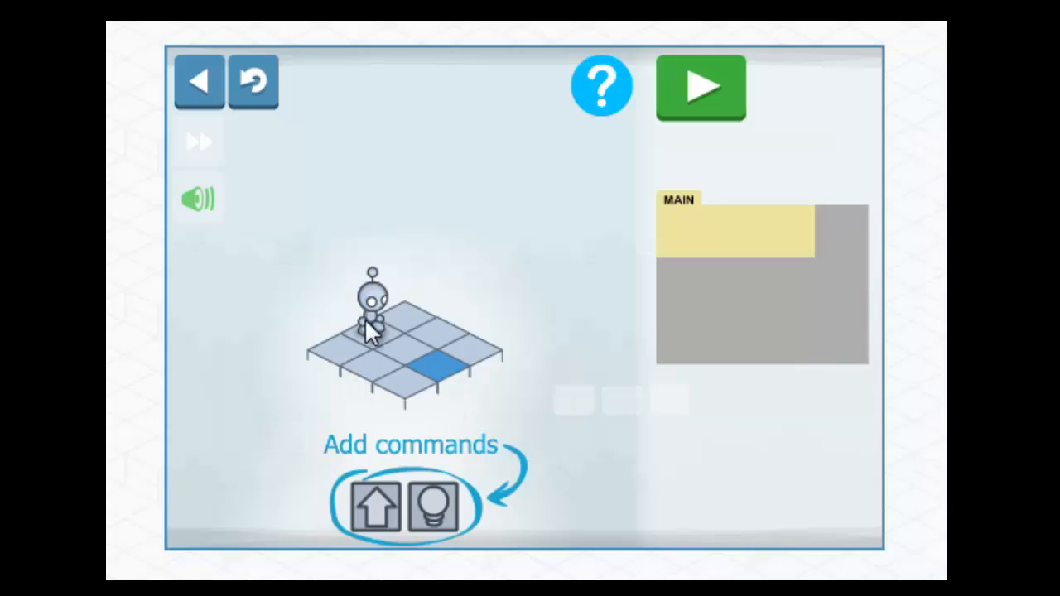
mouse_move(311, 357)
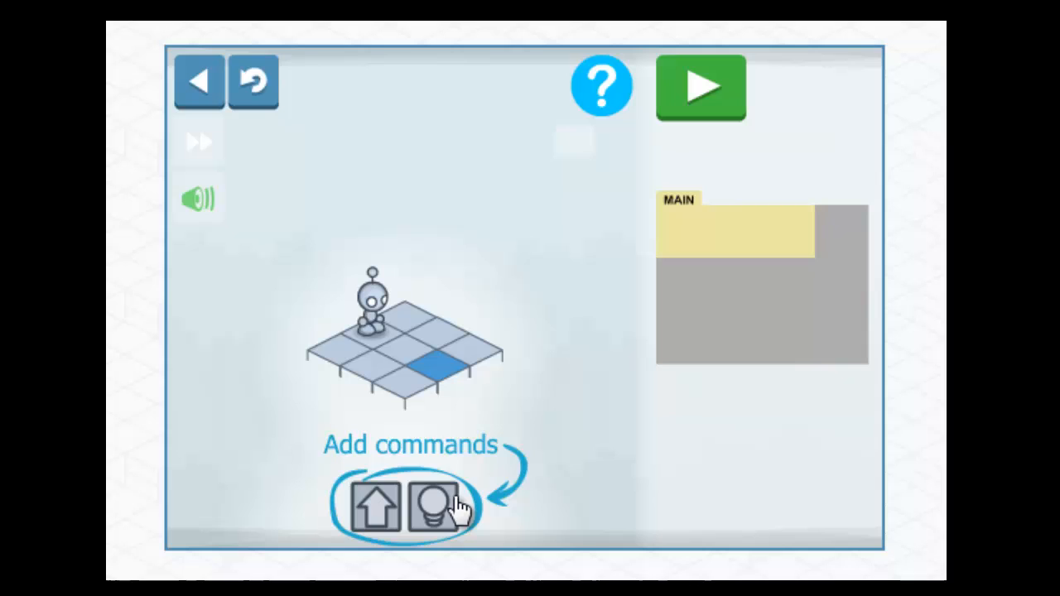
mouse_move(368, 351)
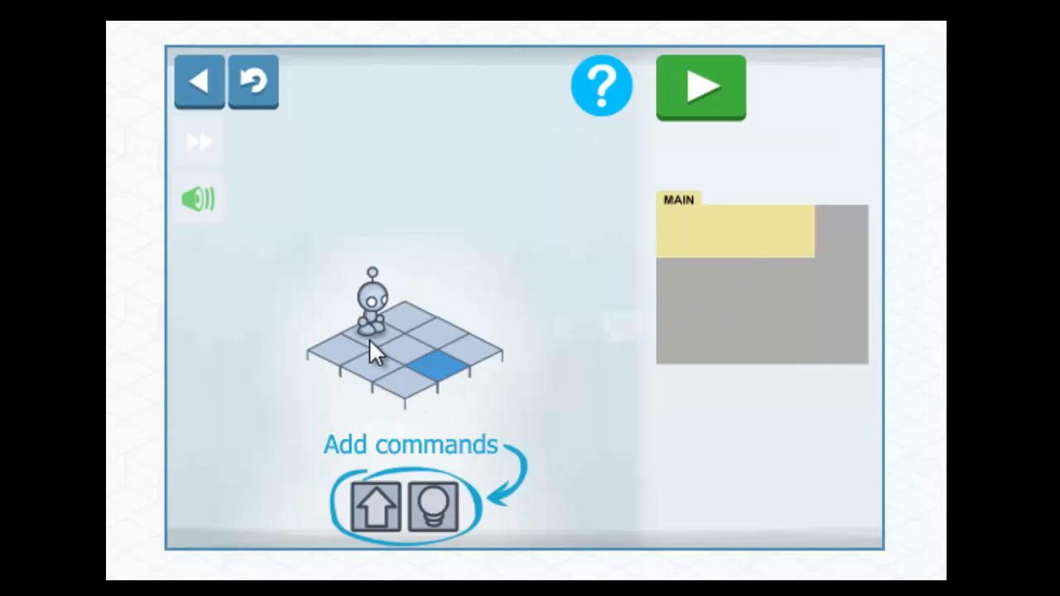
mouse_move(461, 381)
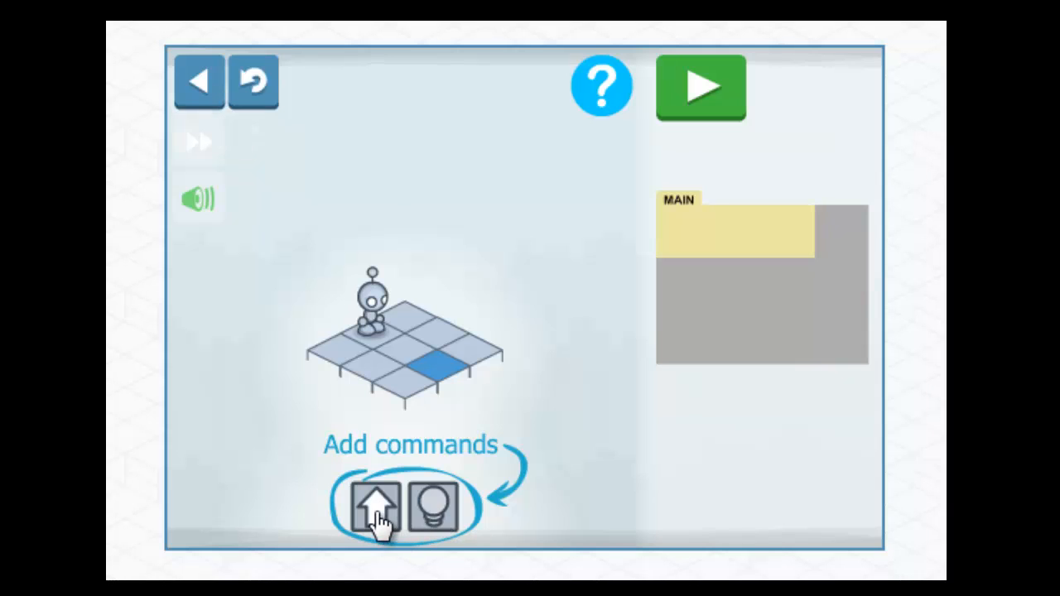
left_click(374, 507)
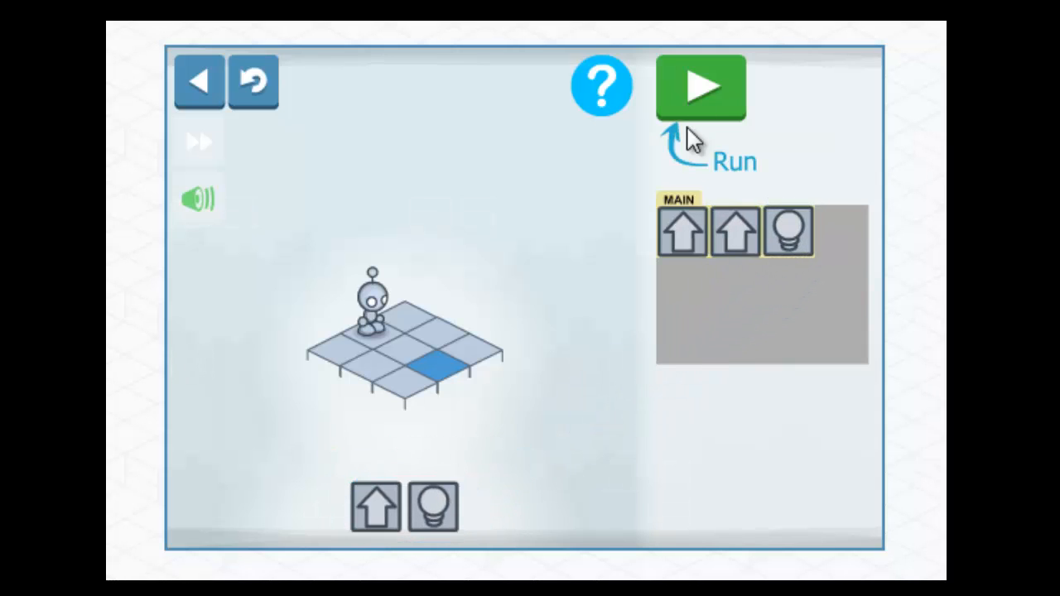
left_click(699, 90)
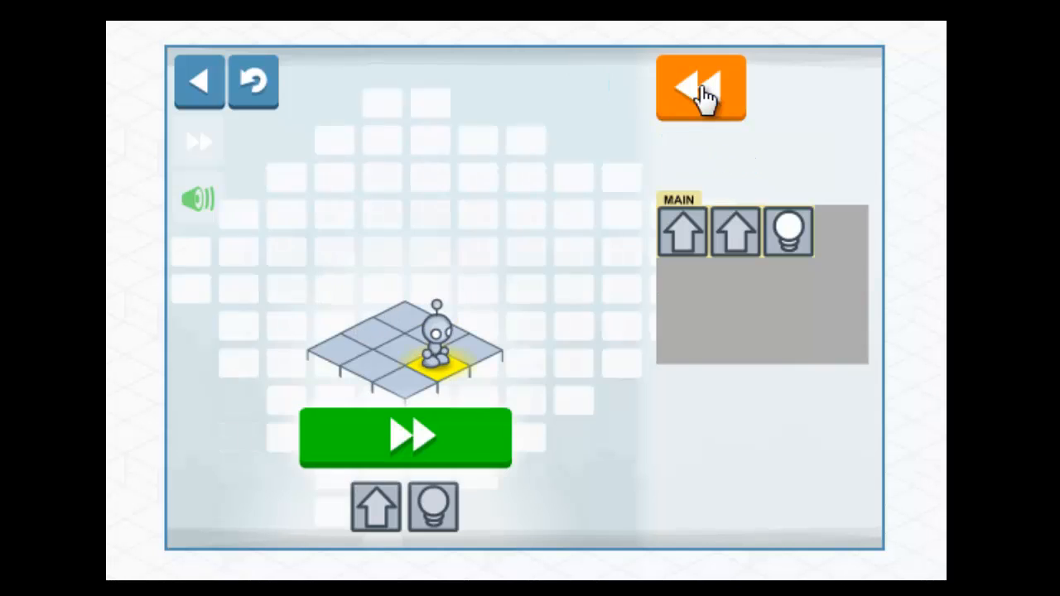
mouse_move(610, 467)
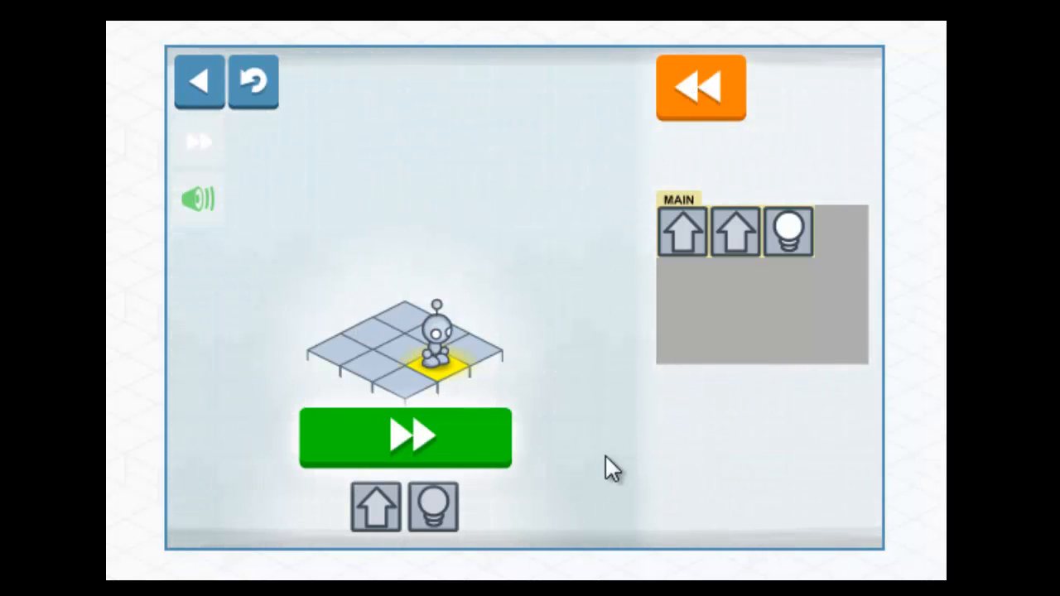
Advance to level 2 and begin MAIN with a Forward followed by a Turn Right
left_click(404, 437)
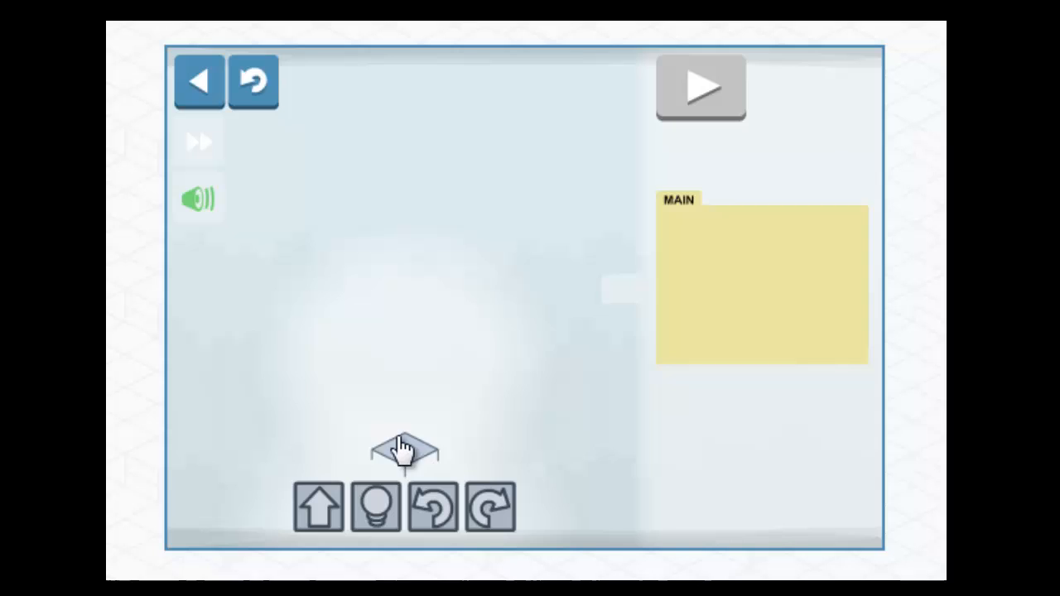
left_click(699, 86)
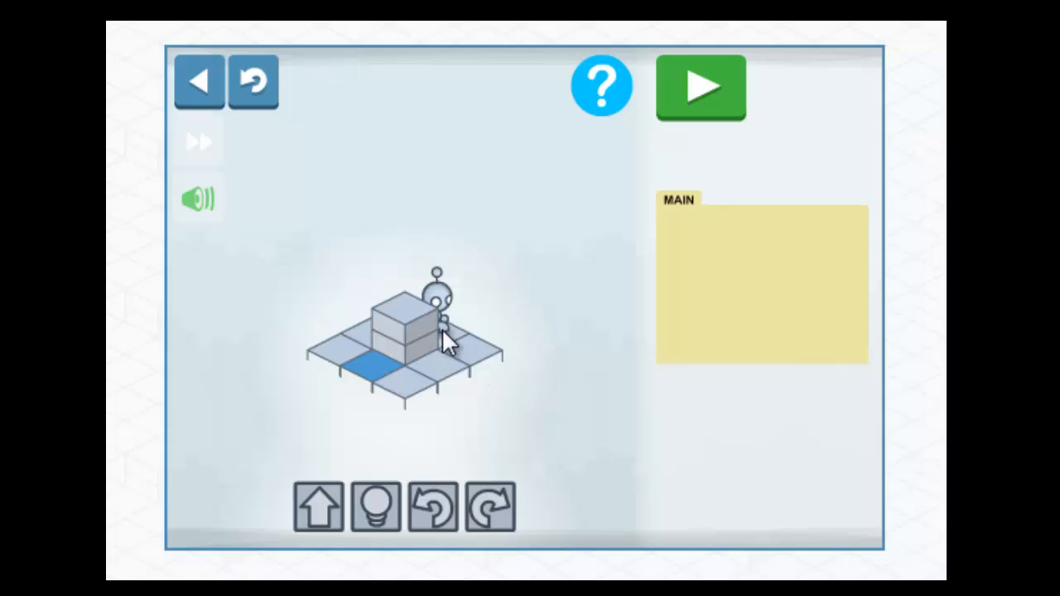
mouse_move(447, 339)
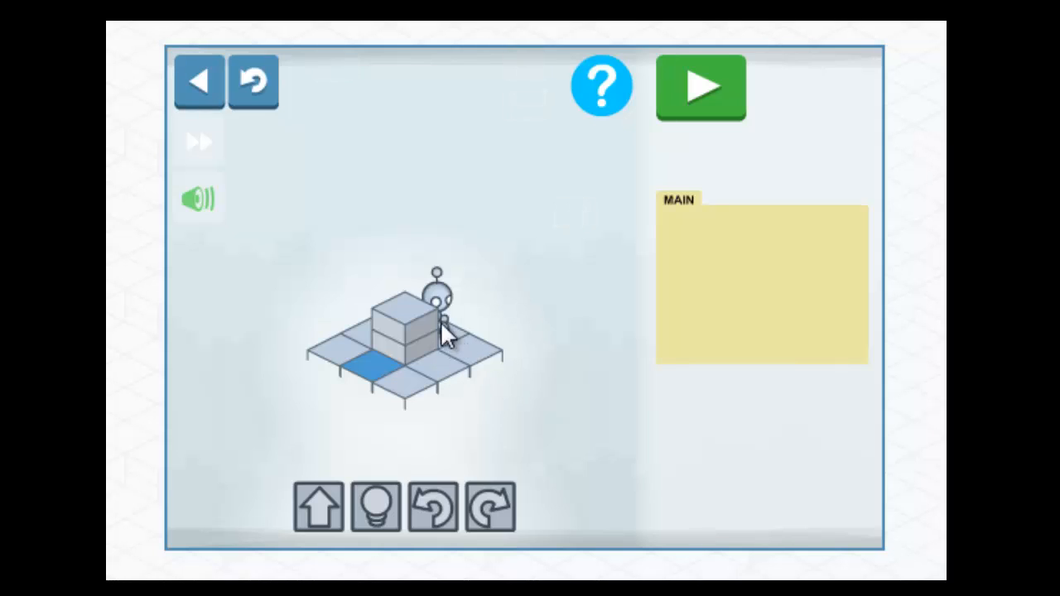
left_click_drag(318, 507, 712, 258)
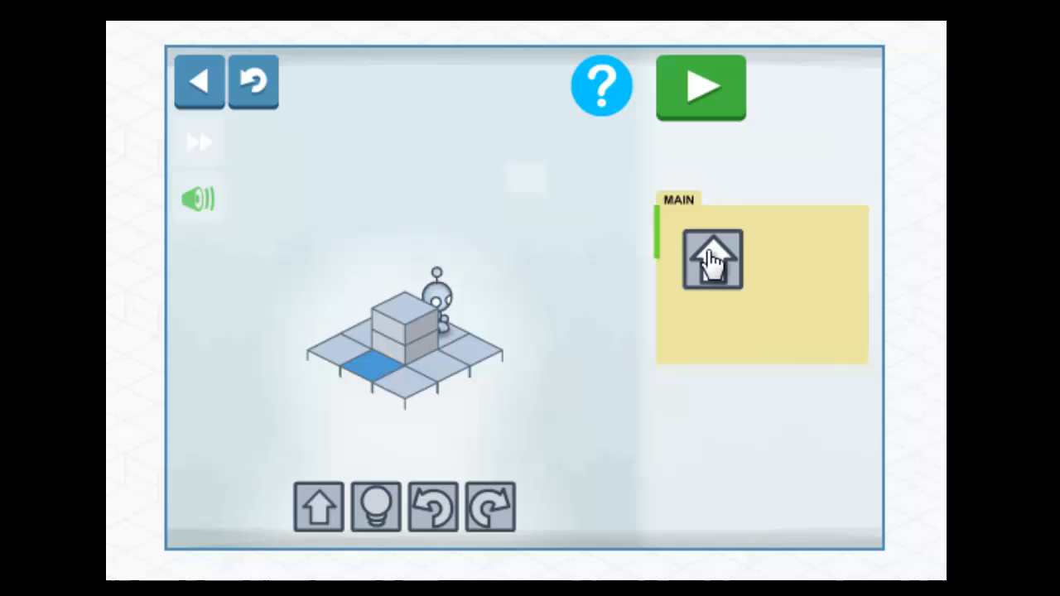
left_click_drag(712, 258, 683, 228)
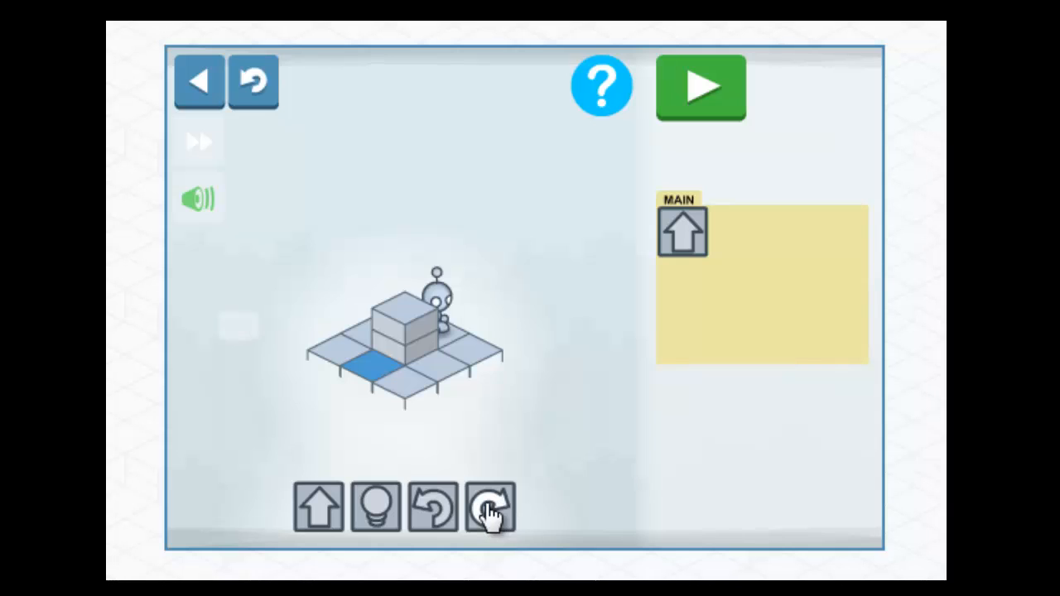
left_click_drag(490, 507, 479, 361)
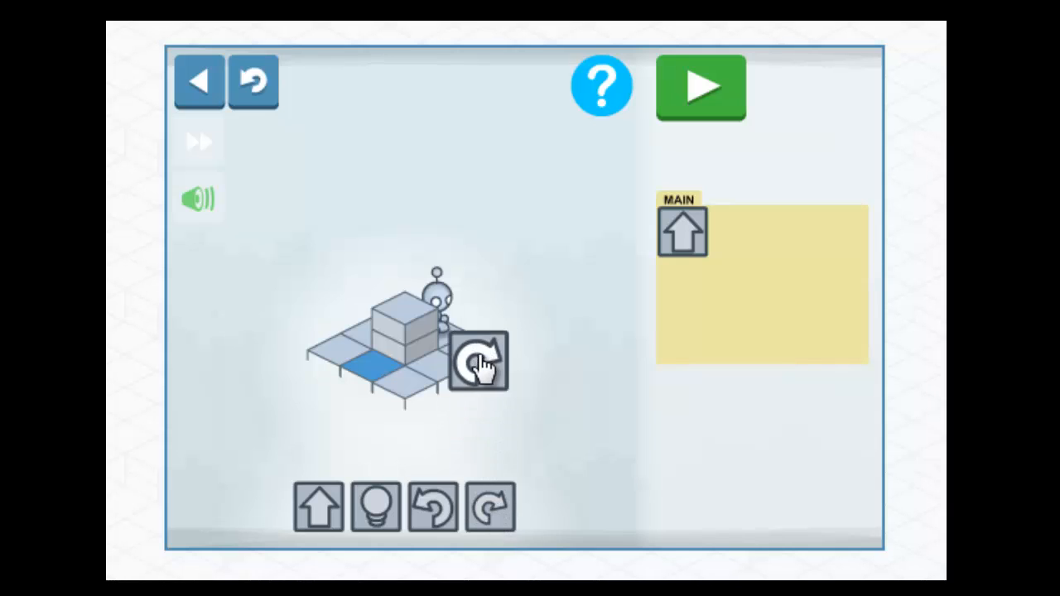
Finish MAIN with the remaining forwards, turn and Light, then run it to light the tile
left_click(490, 507)
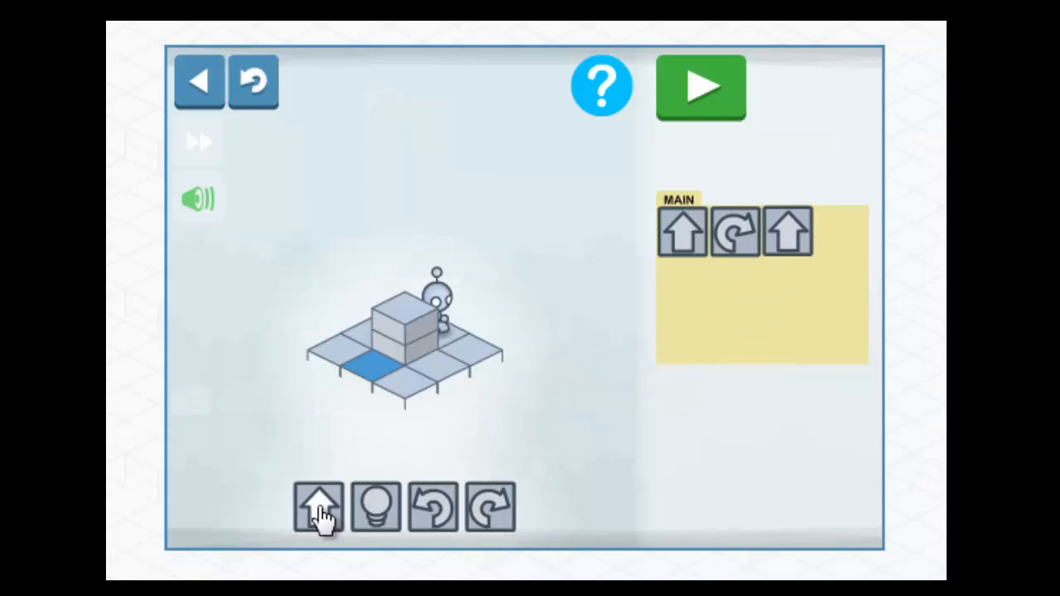
left_click(318, 507)
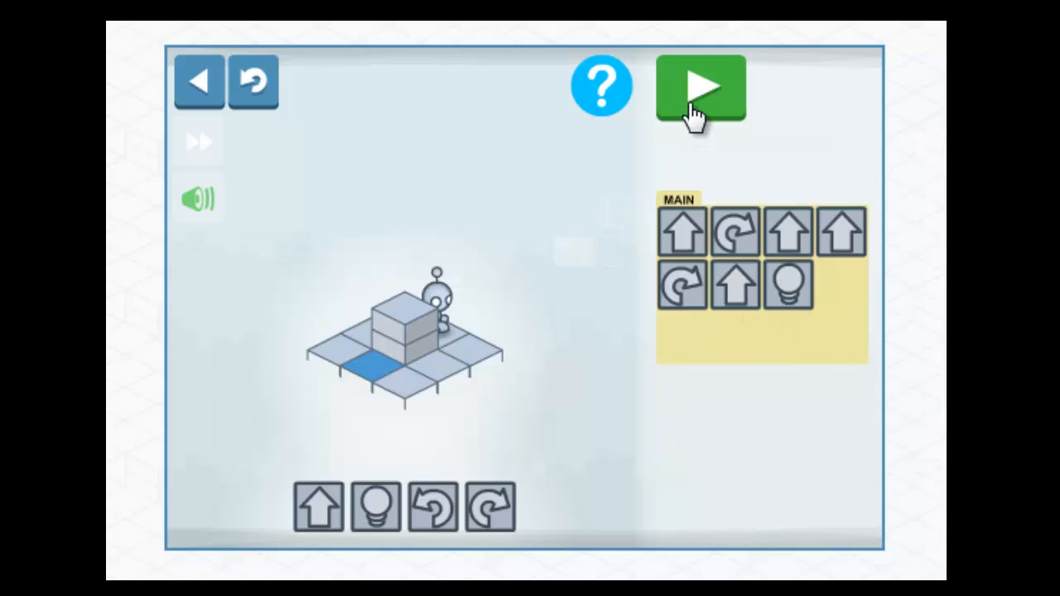
left_click(701, 90)
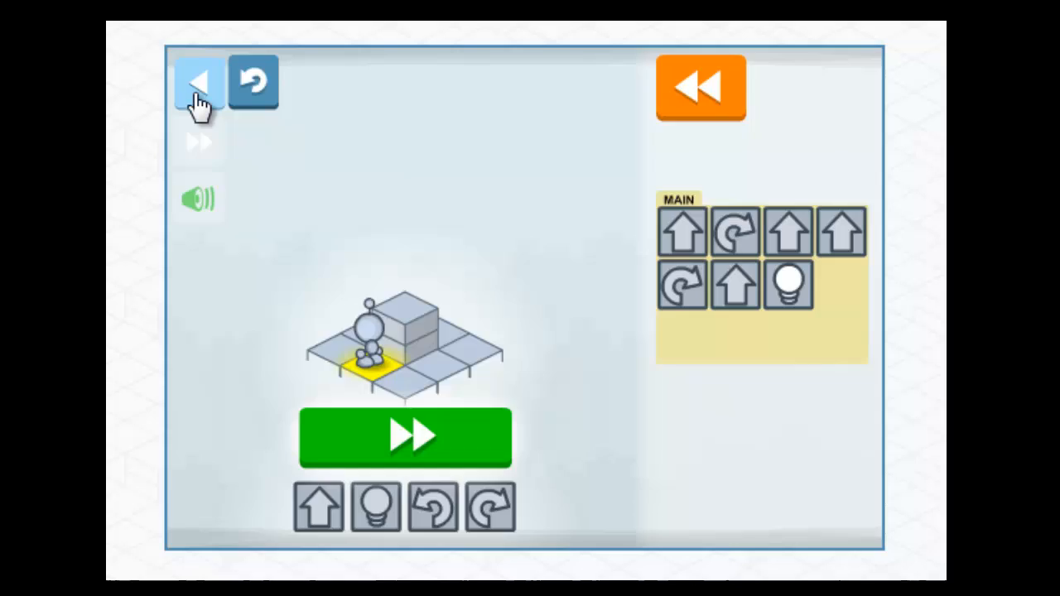
Return to the level list, switch to the Procedures chapter and enter level 1
left_click(199, 82)
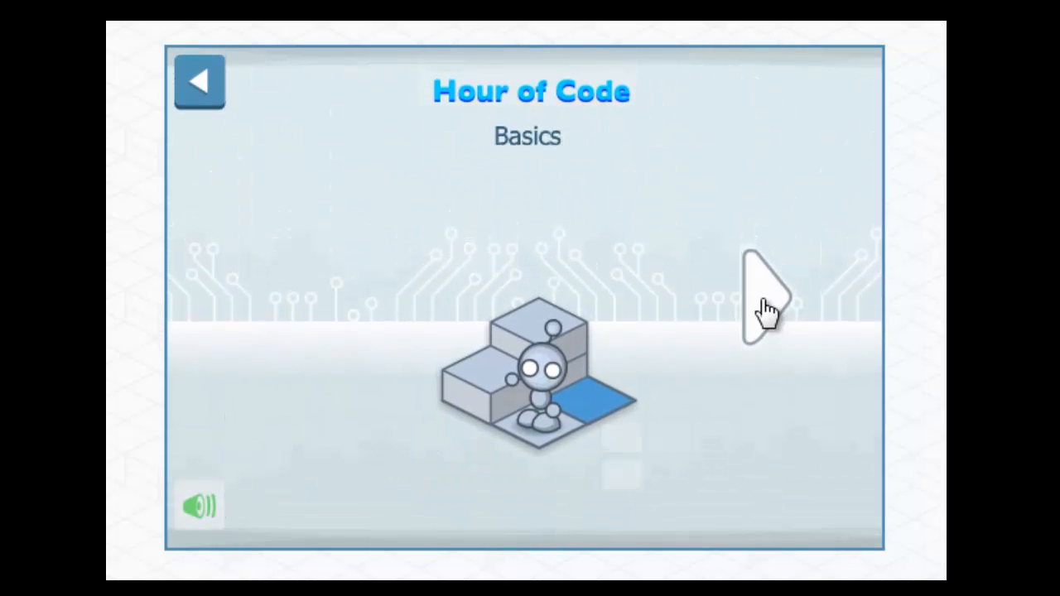
left_click(769, 295)
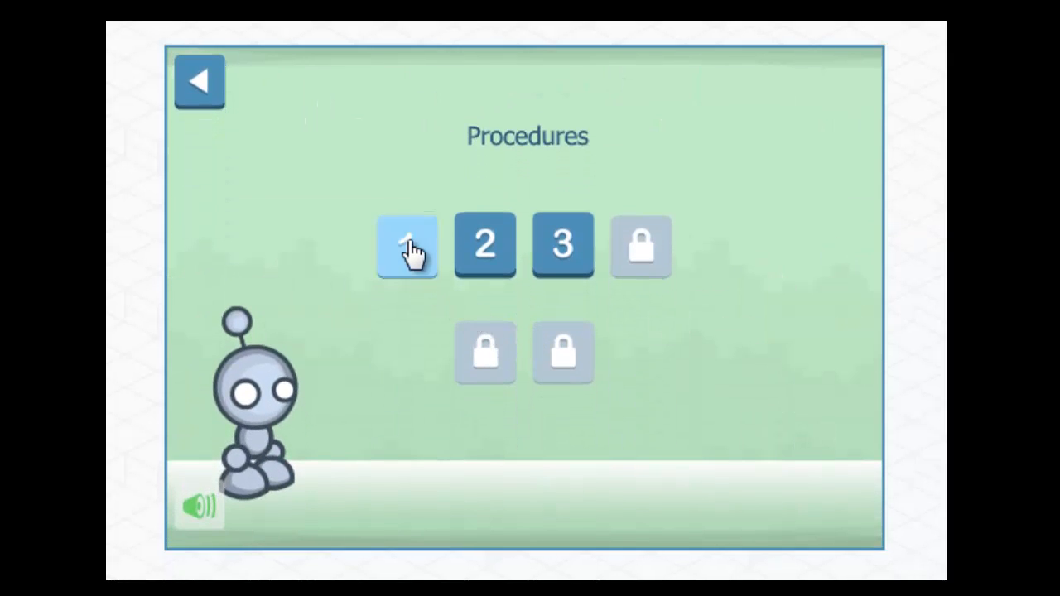
left_click(408, 245)
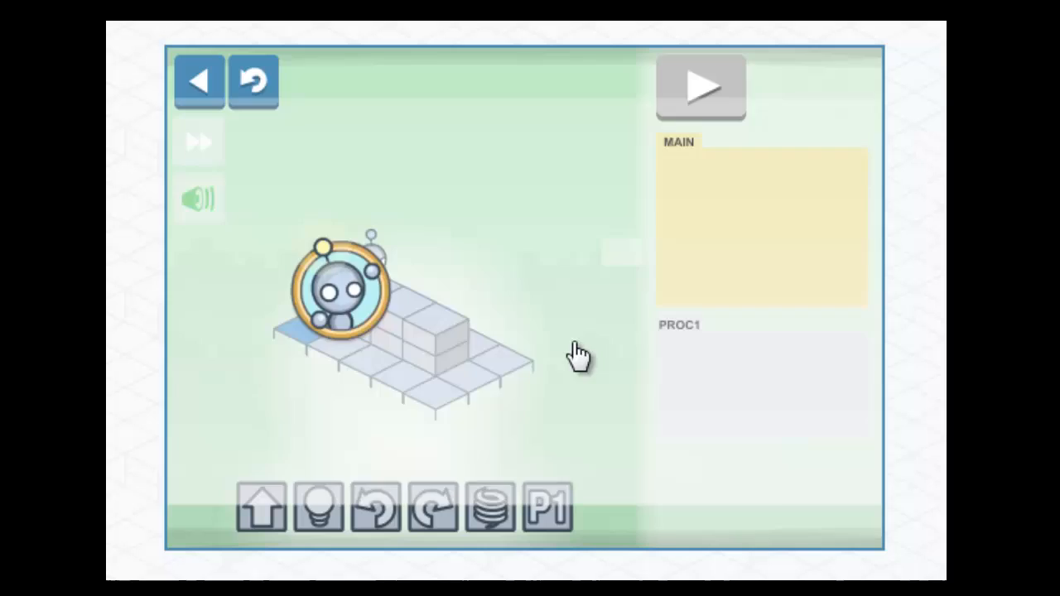
left_click(699, 86)
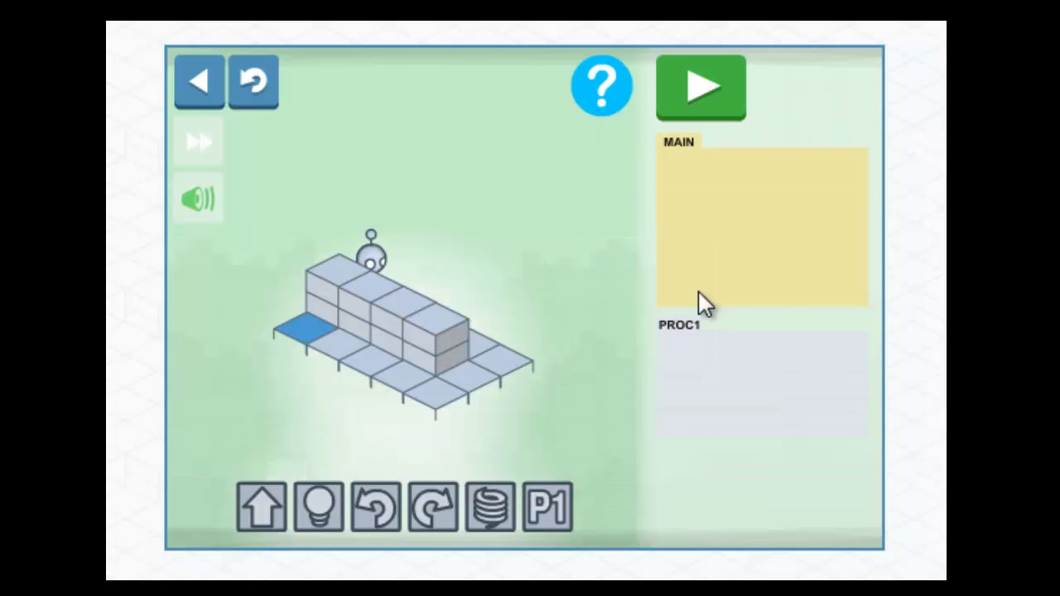
mouse_move(762, 265)
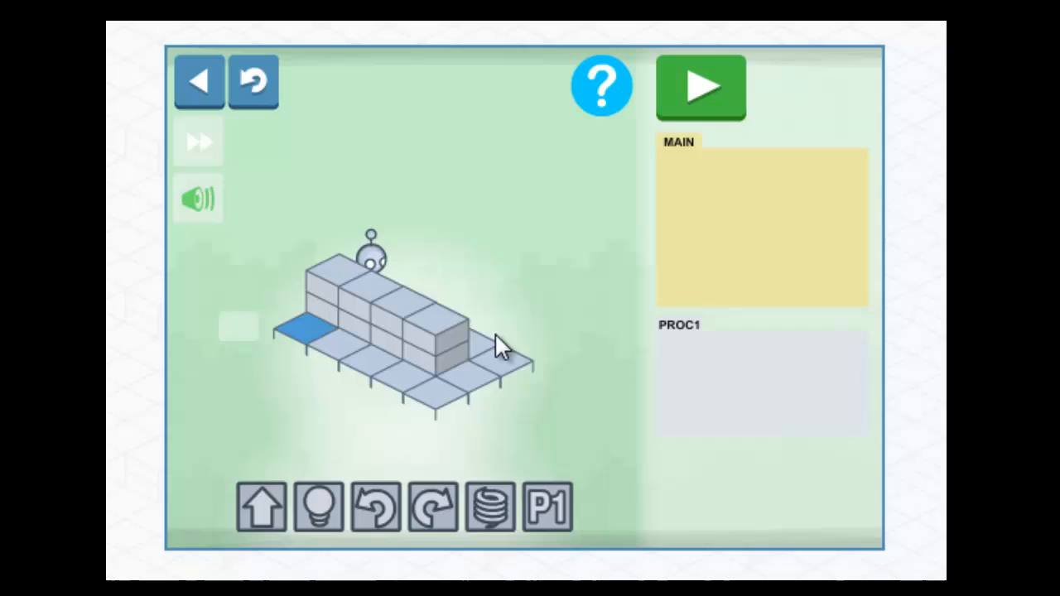
mouse_move(365, 323)
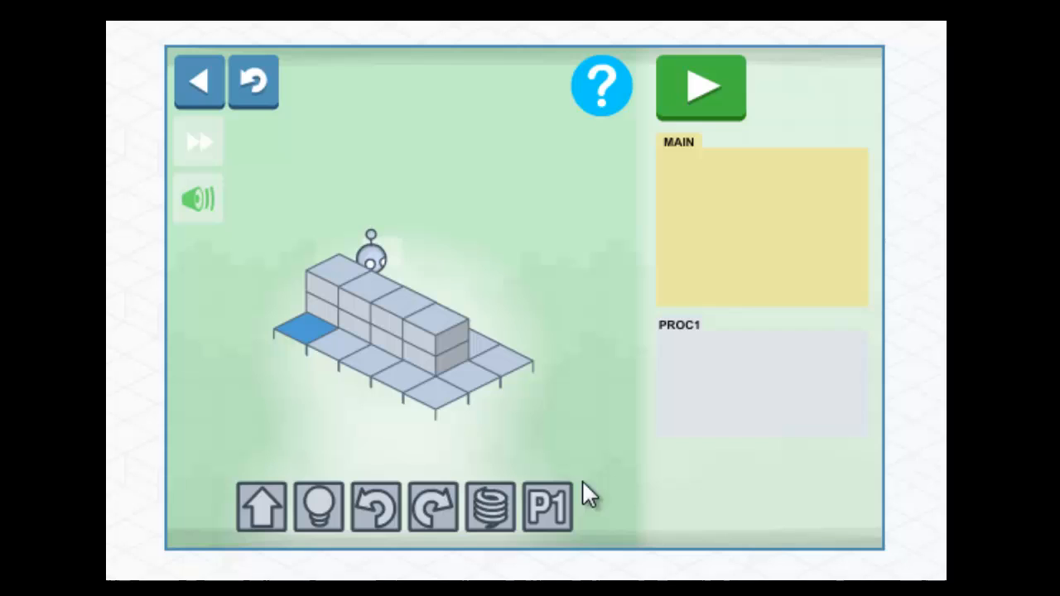
mouse_move(517, 437)
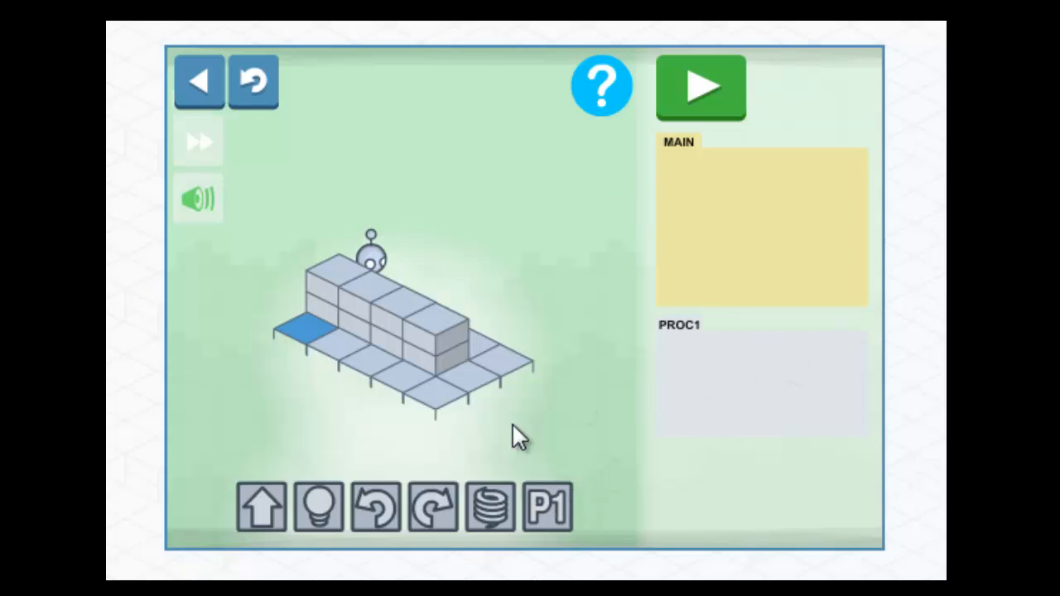
left_click_drag(262, 506, 704, 356)
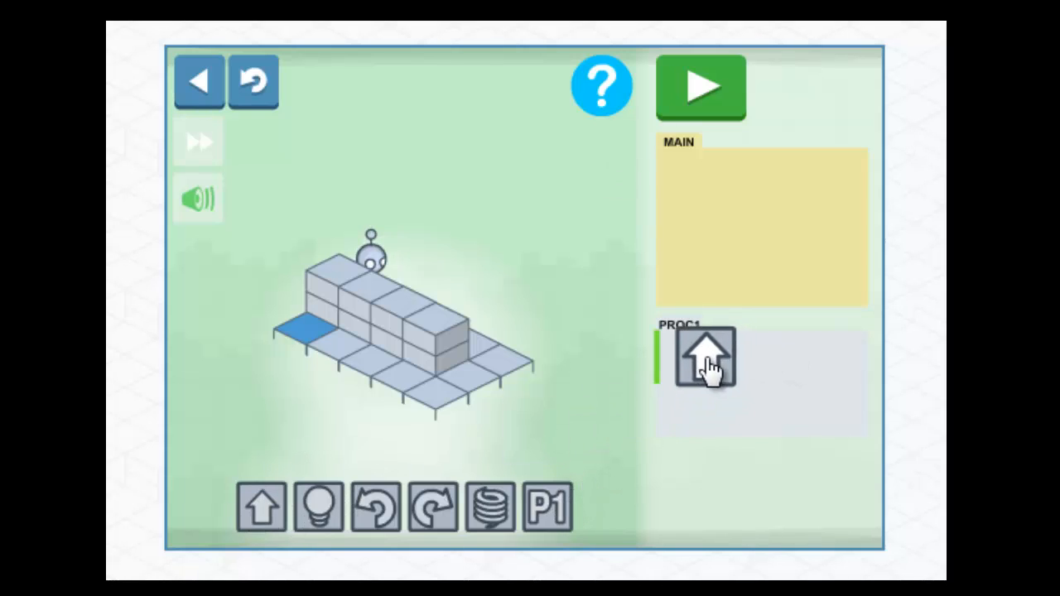
Fill PROC1 with four forward moves
left_click(262, 507)
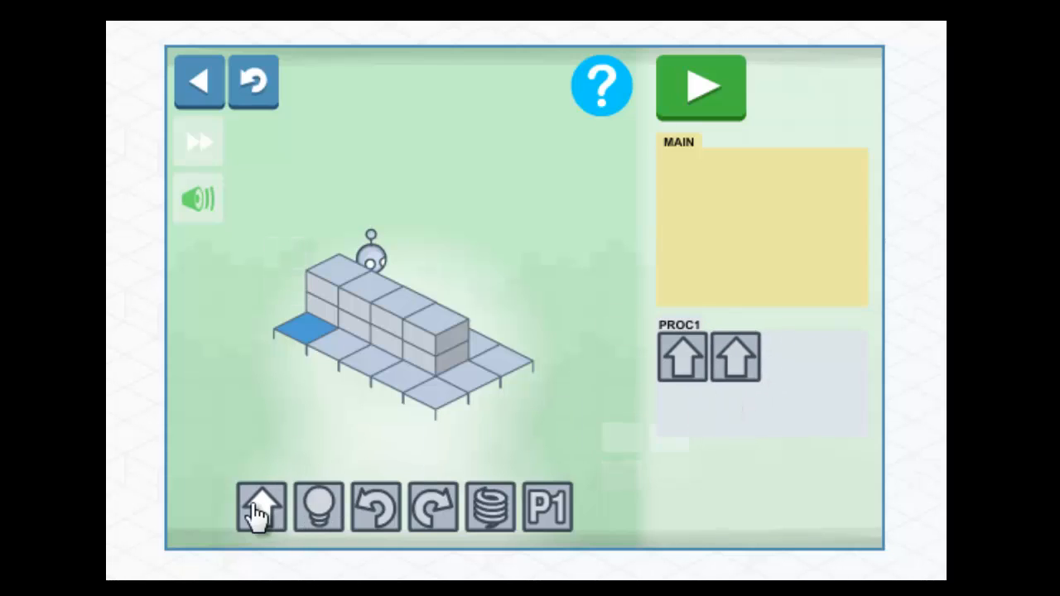
left_click(261, 506)
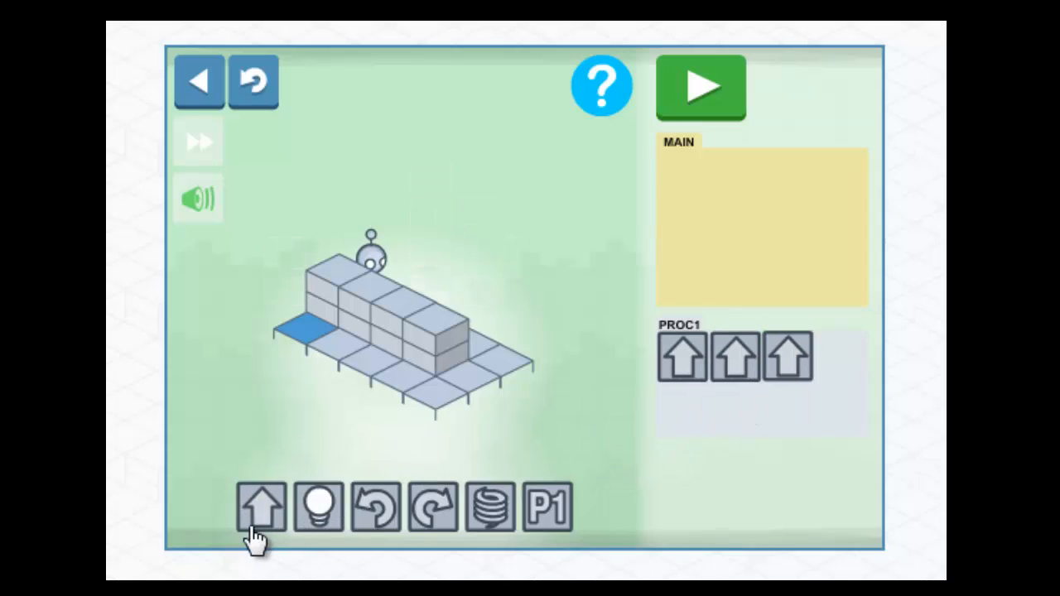
left_click(262, 507)
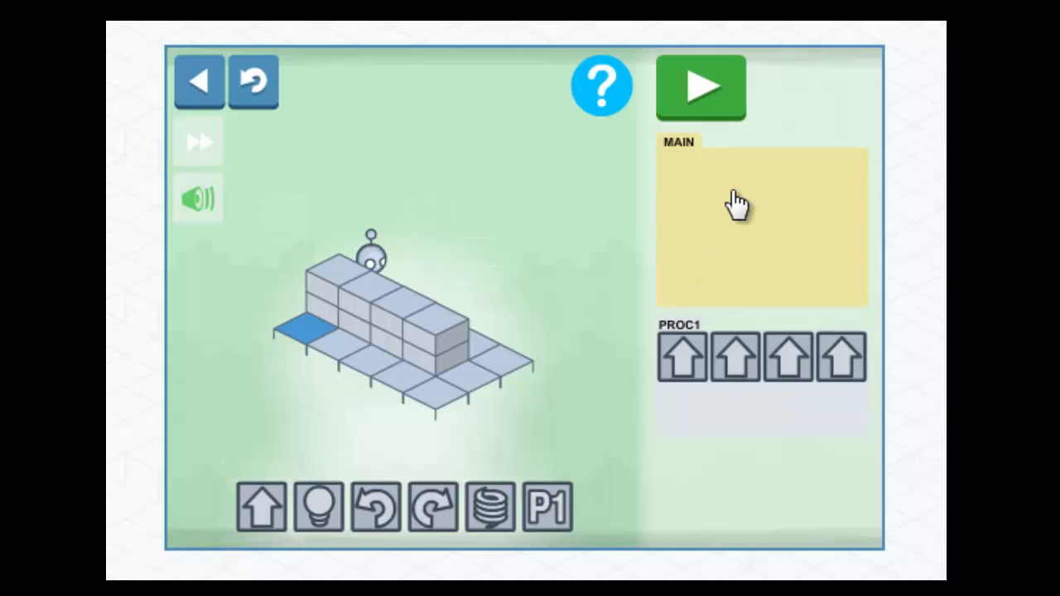
mouse_move(550, 505)
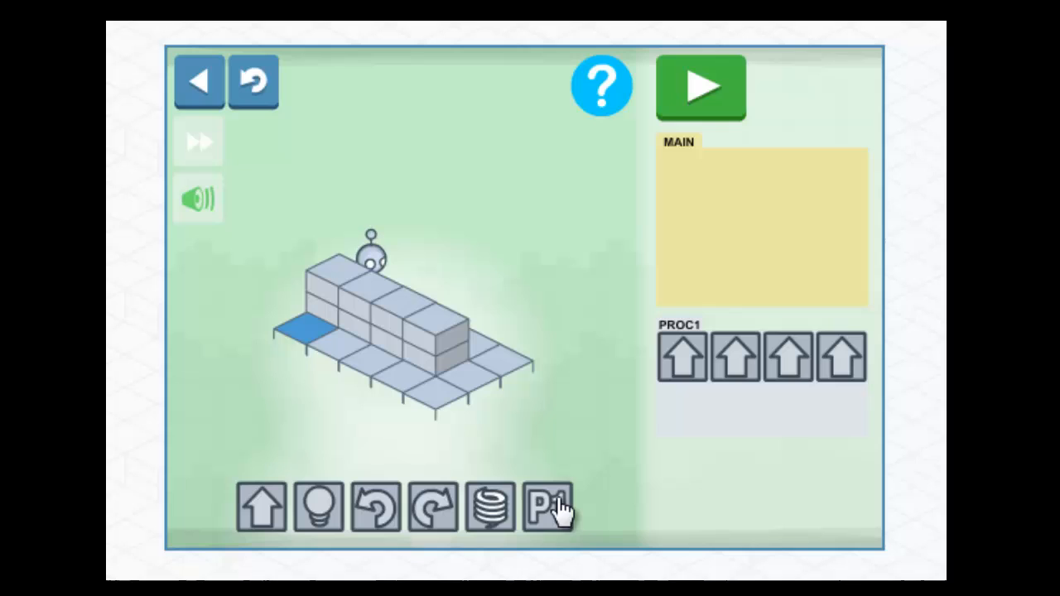
Call PROC1 once from MAIN, test-run it and reset the robot
left_click(547, 506)
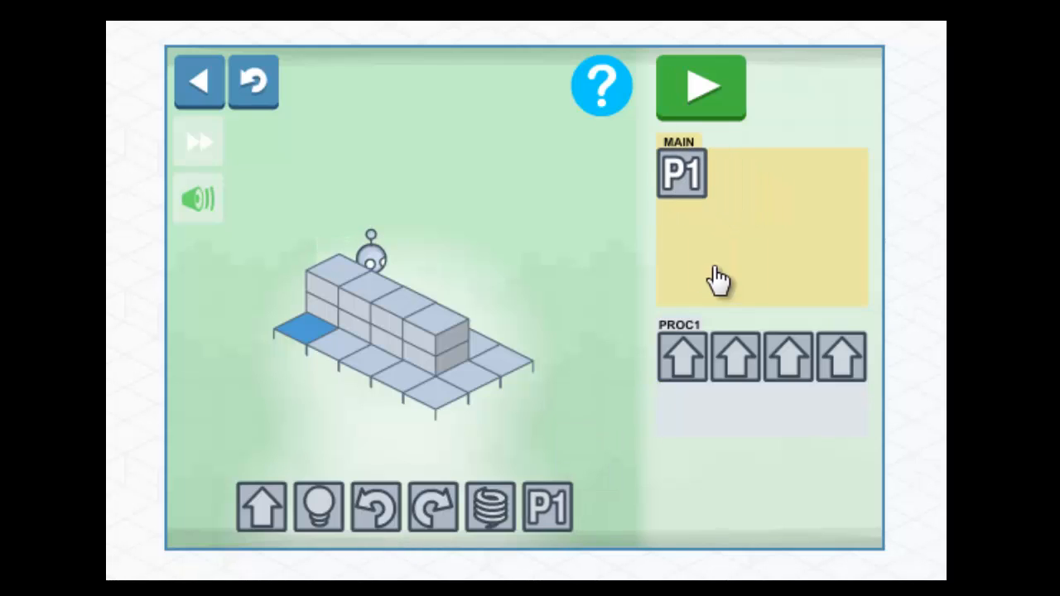
left_click(699, 86)
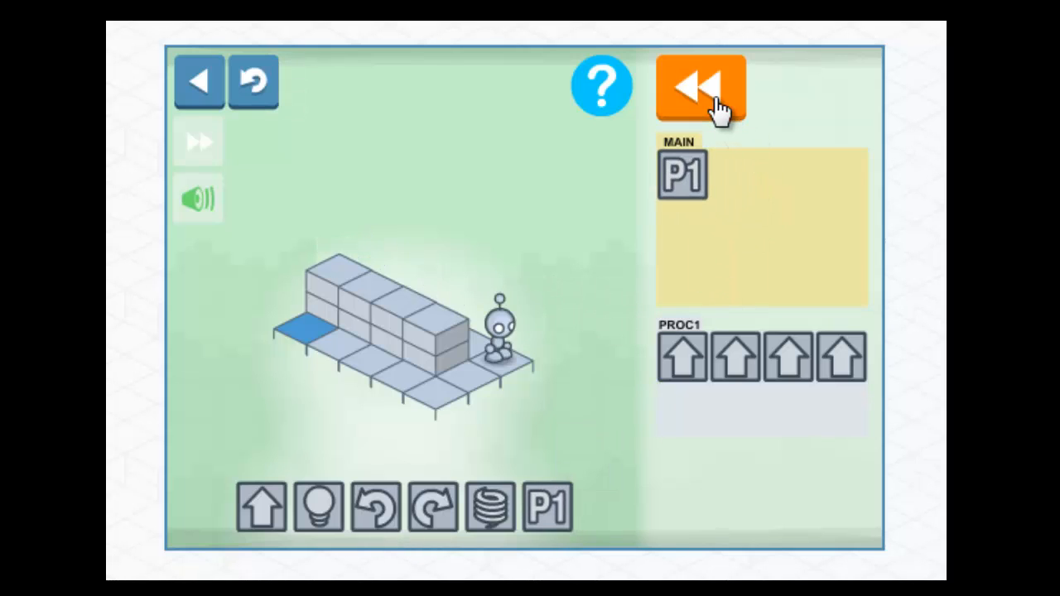
left_click(699, 86)
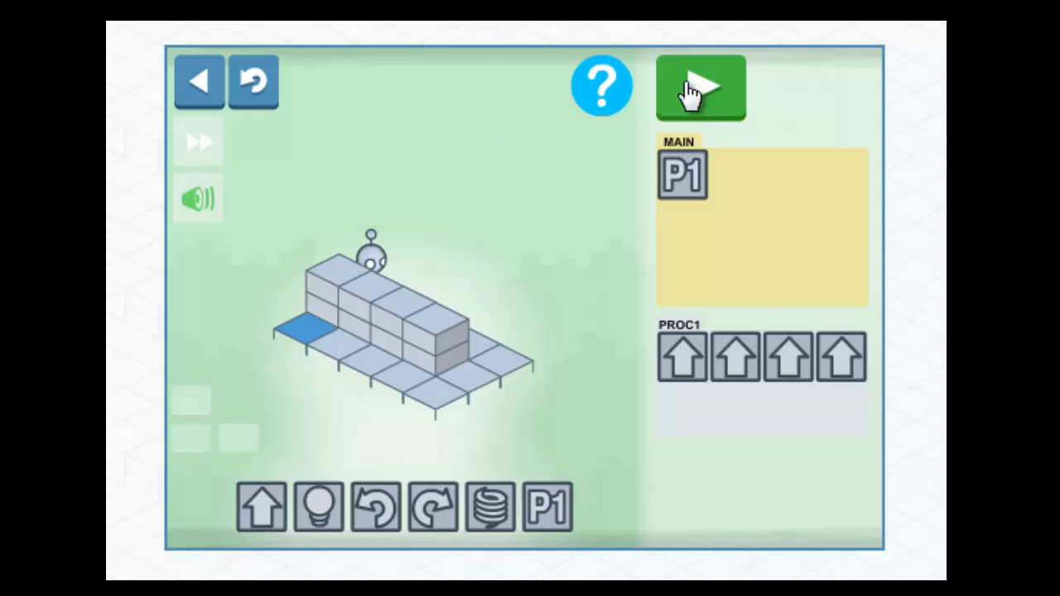
mouse_move(429, 577)
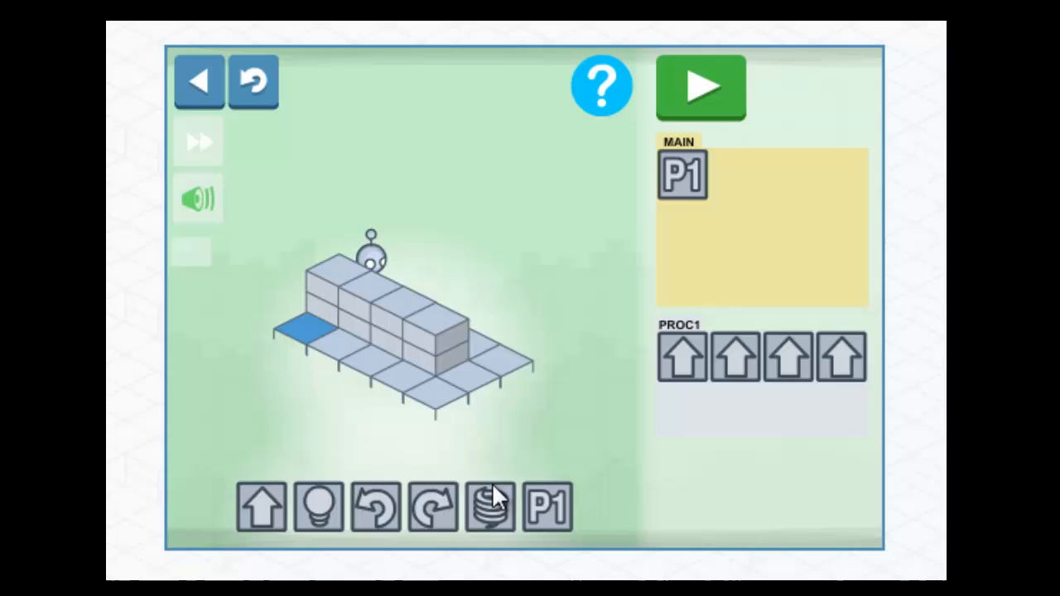
Extend MAIN with Turn Right, two Forwards, Turn Right, a second PROC1 call and Light
left_click_drag(431, 506, 737, 182)
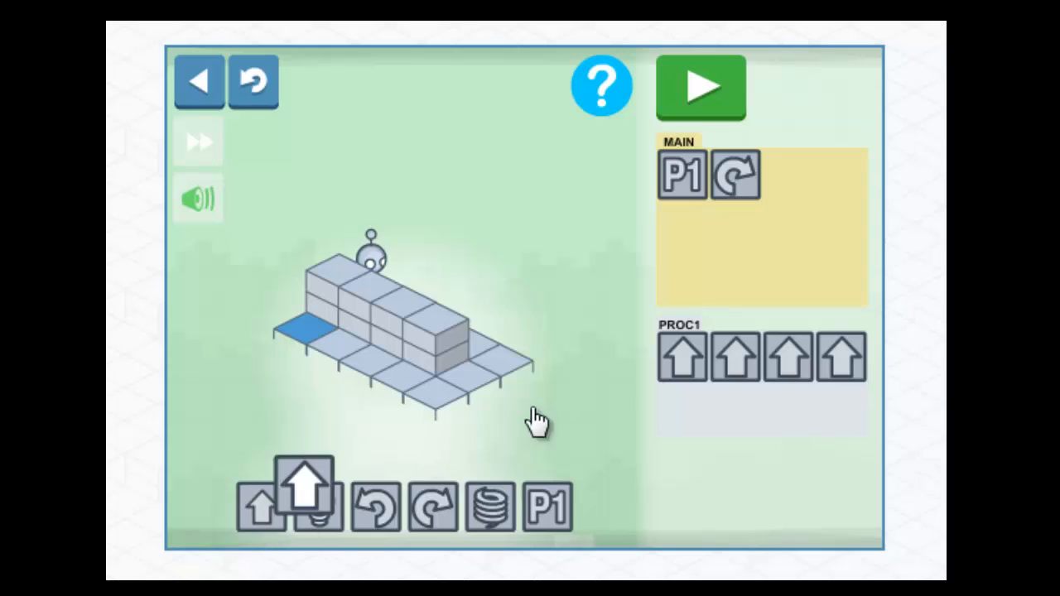
left_click_drag(305, 488, 787, 174)
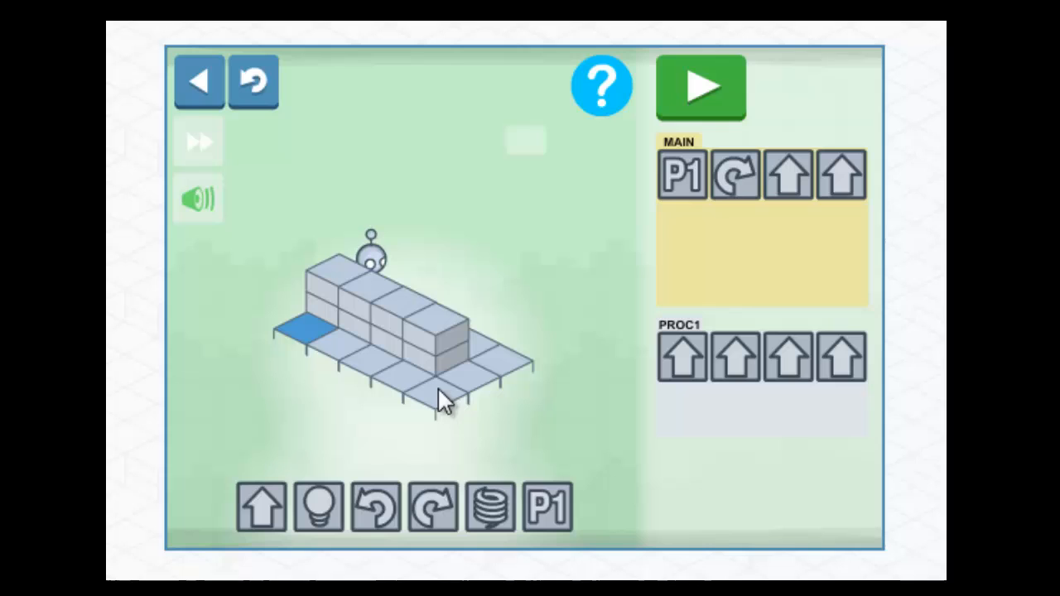
left_click_drag(434, 507, 653, 282)
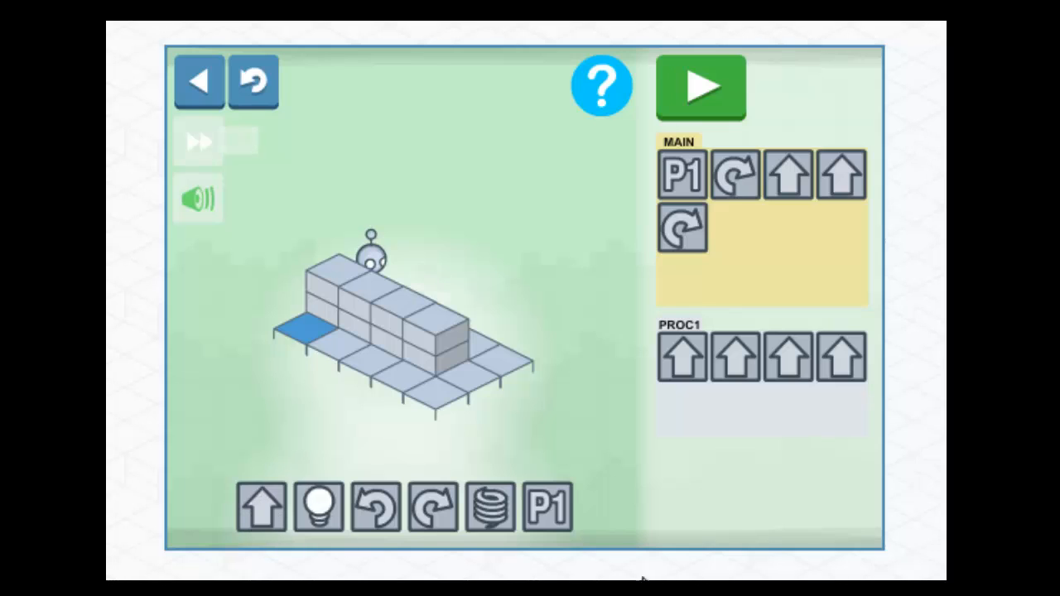
left_click_drag(547, 507, 737, 302)
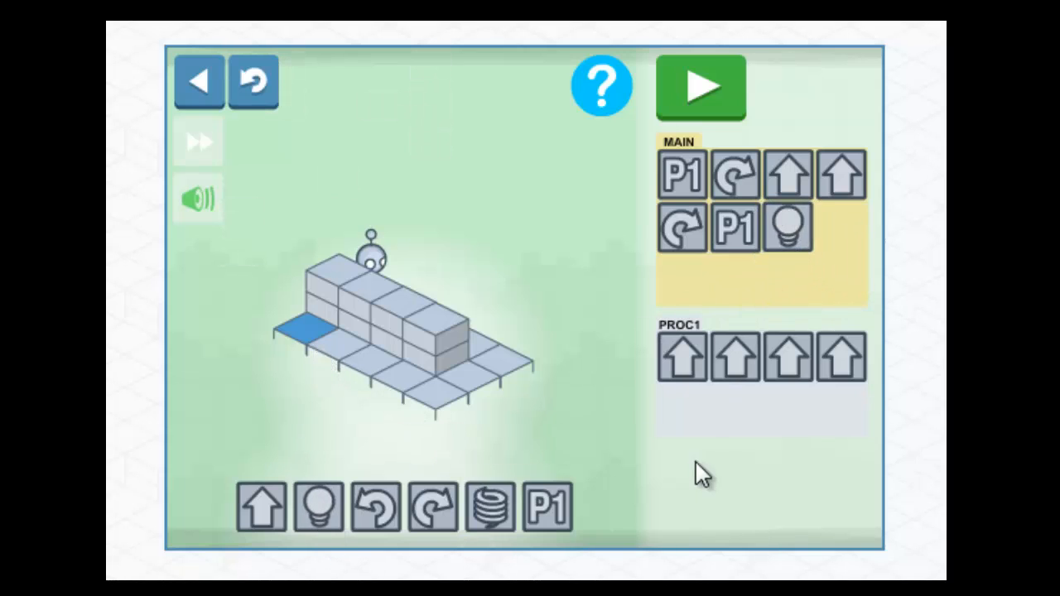
Run the finished program so the robot lights the blue tile
left_click(699, 86)
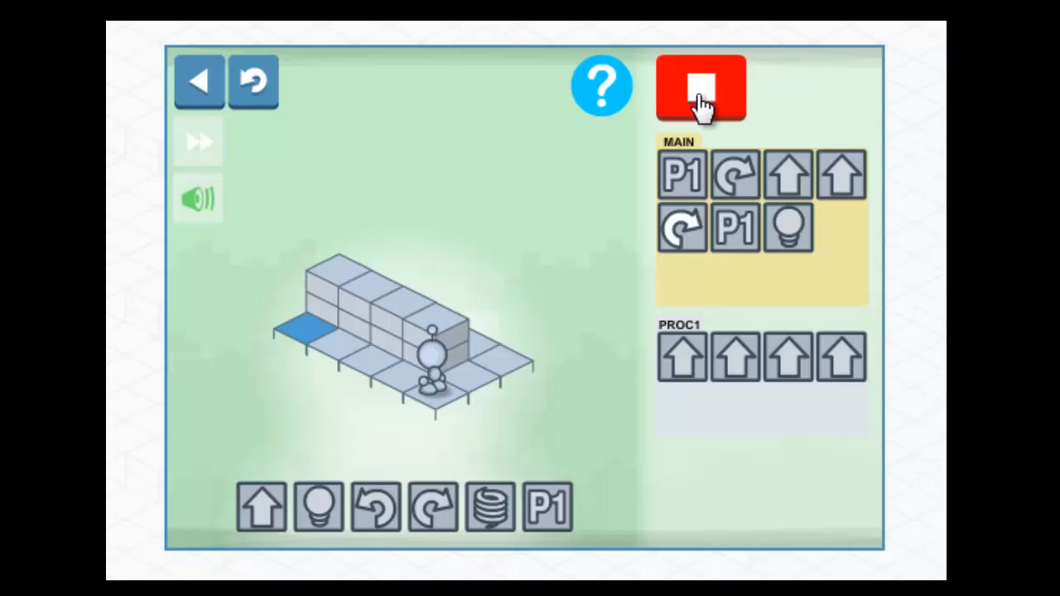
left_click(699, 90)
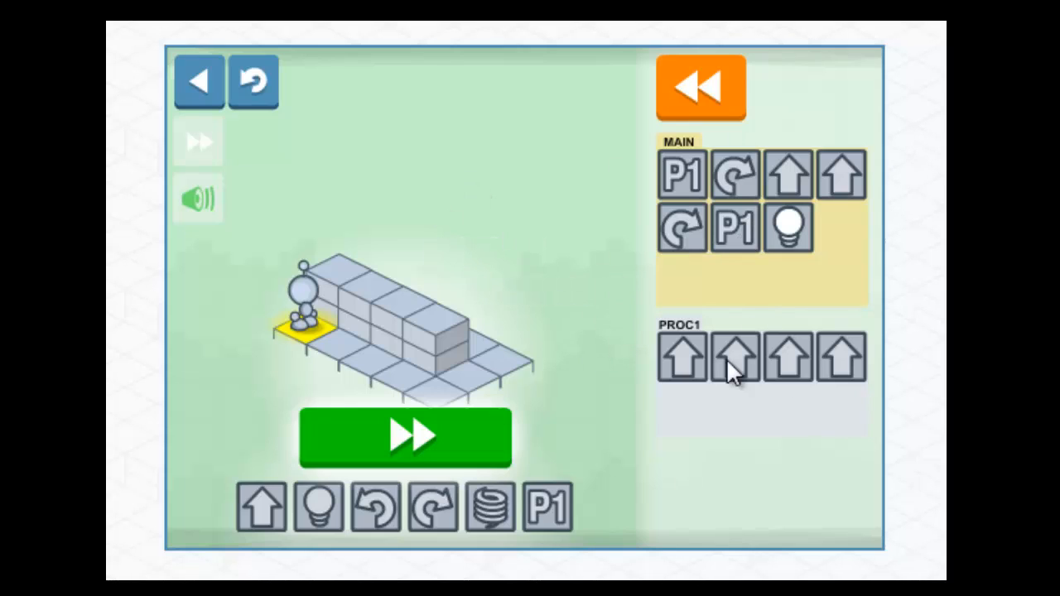
mouse_move(756, 391)
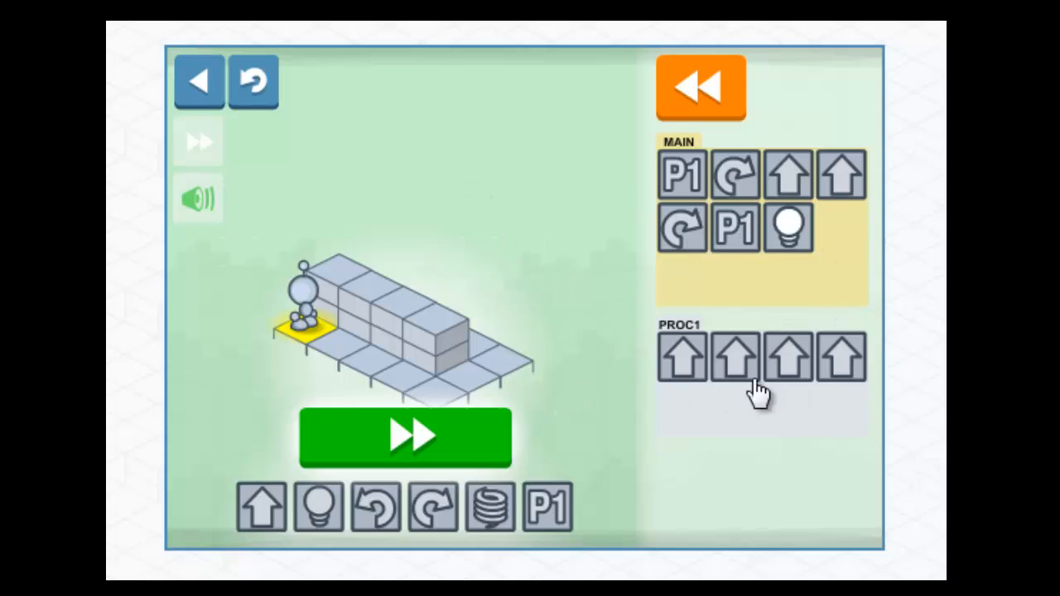